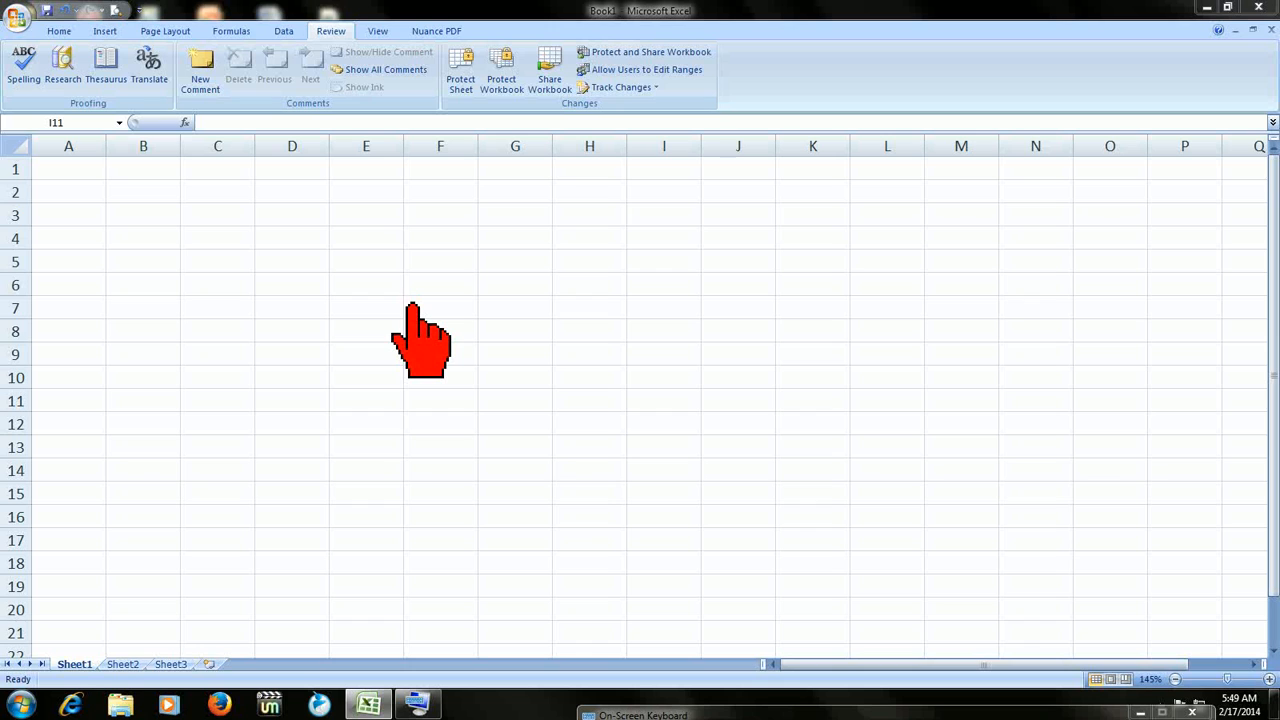
Step: Enter 30, 20 and 50 across E8, F8 and G8
click(664, 400)
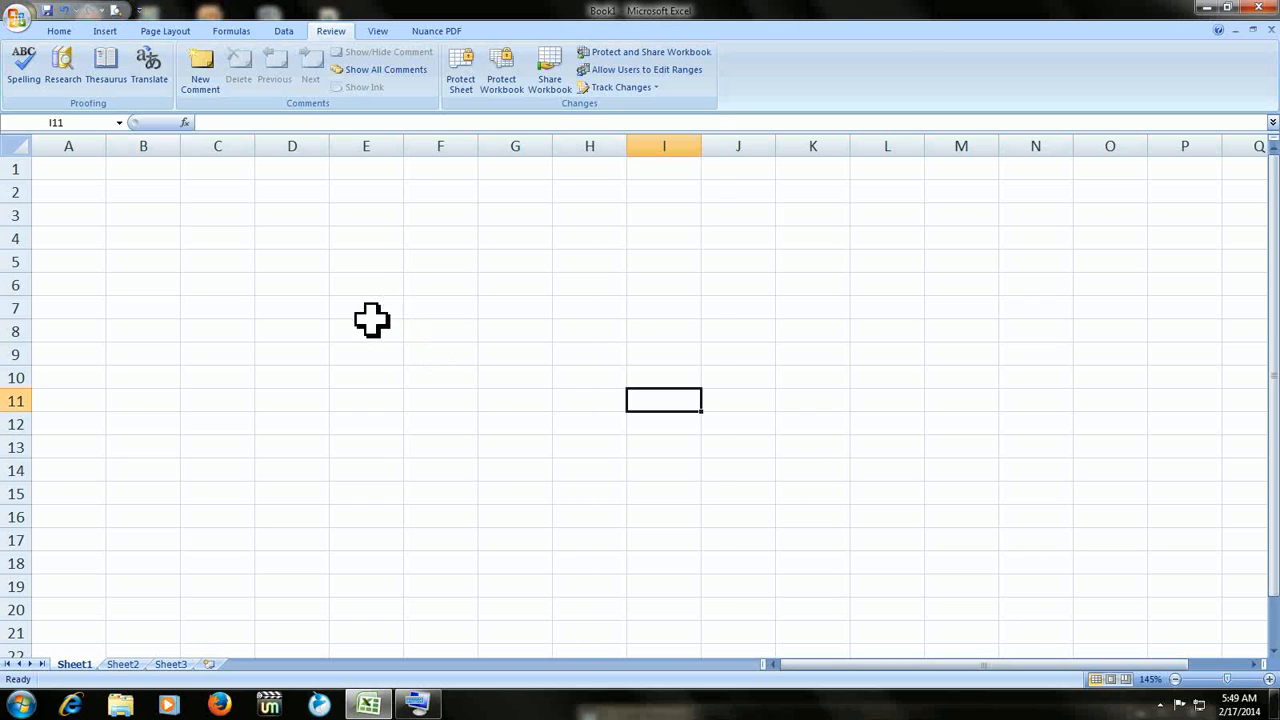
click(366, 330)
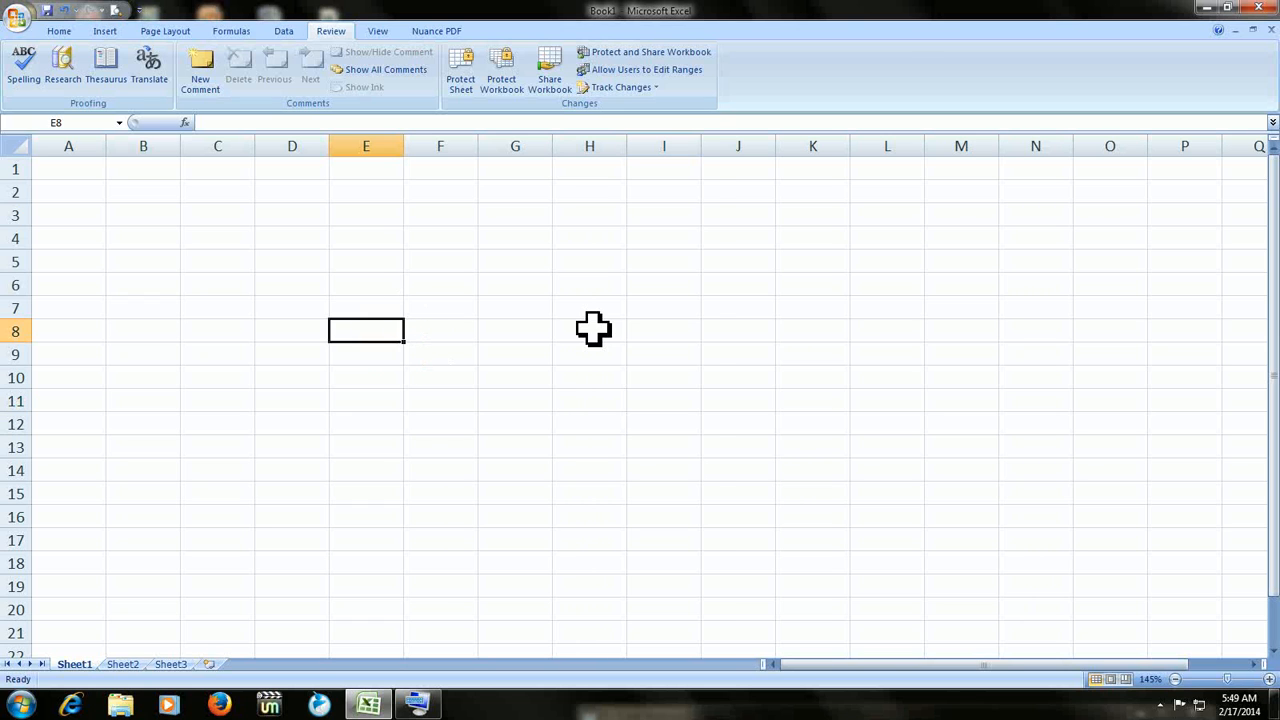
text(30)
click(441, 331)
text(20)
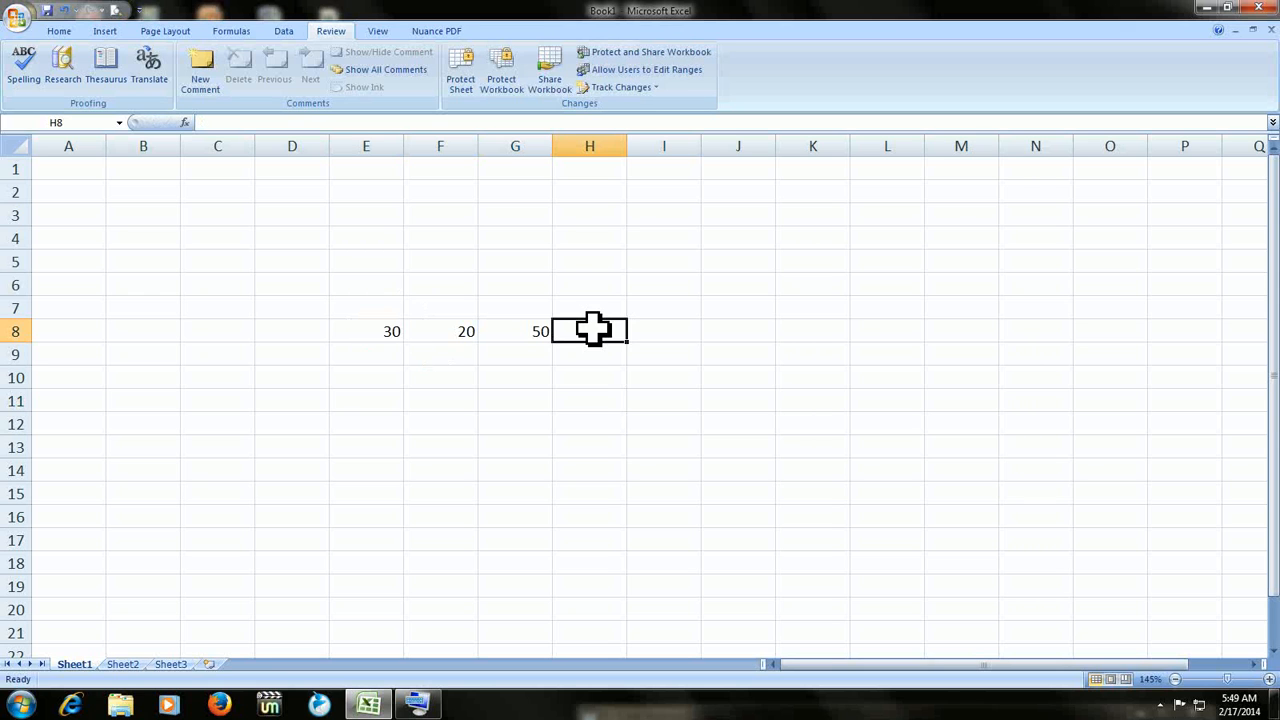
mouse_move(768, 294)
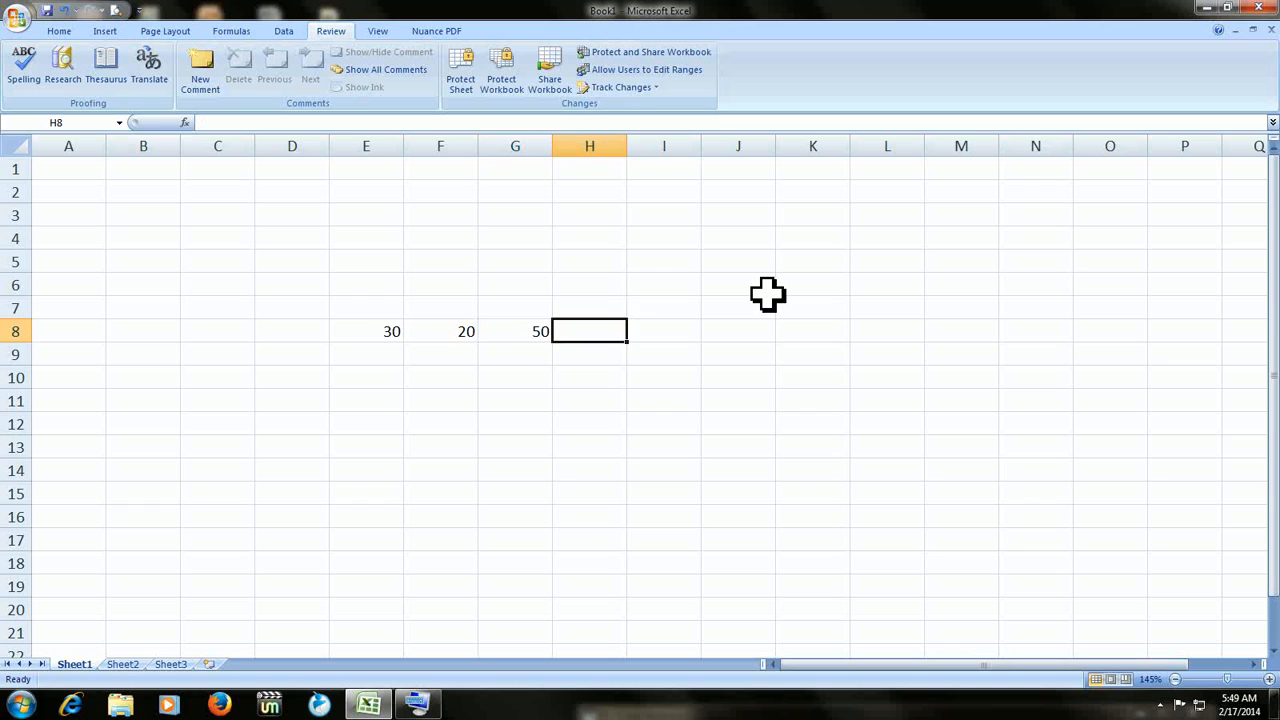
Step: Select the row 30, 20, 50 in E8:G8, then clear the selection
drag(392, 331, 540, 331)
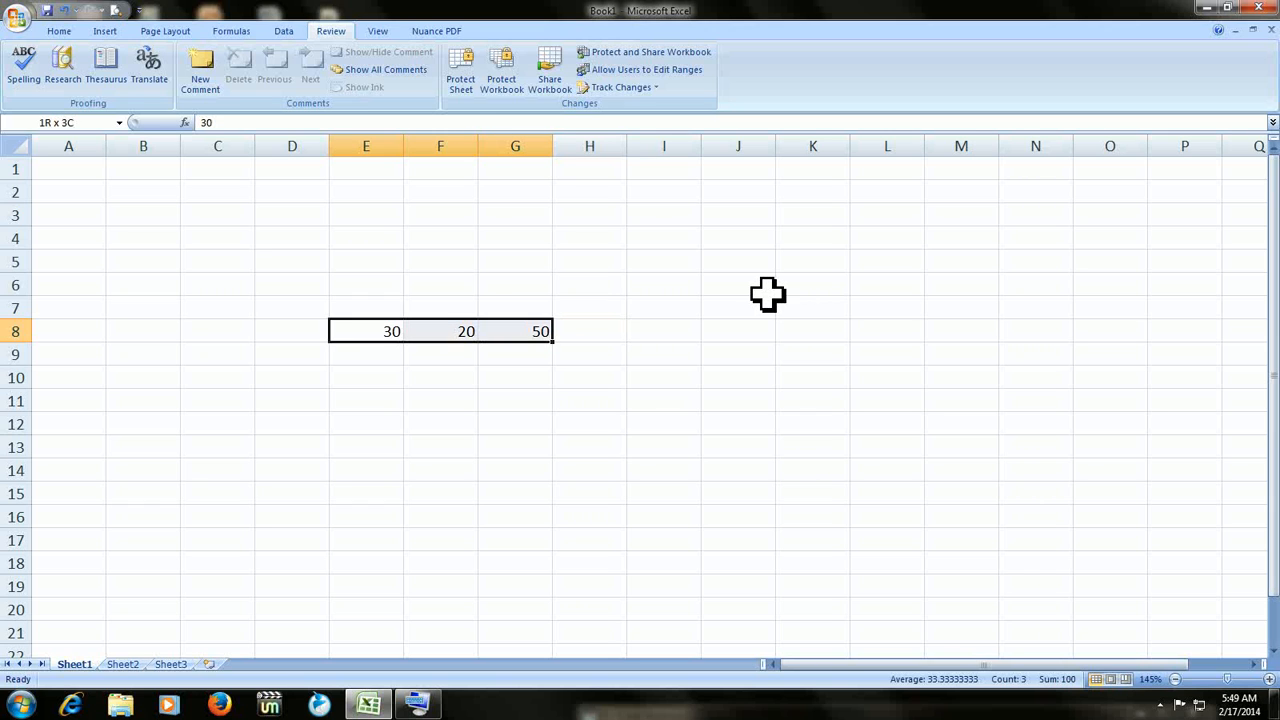
click(738, 353)
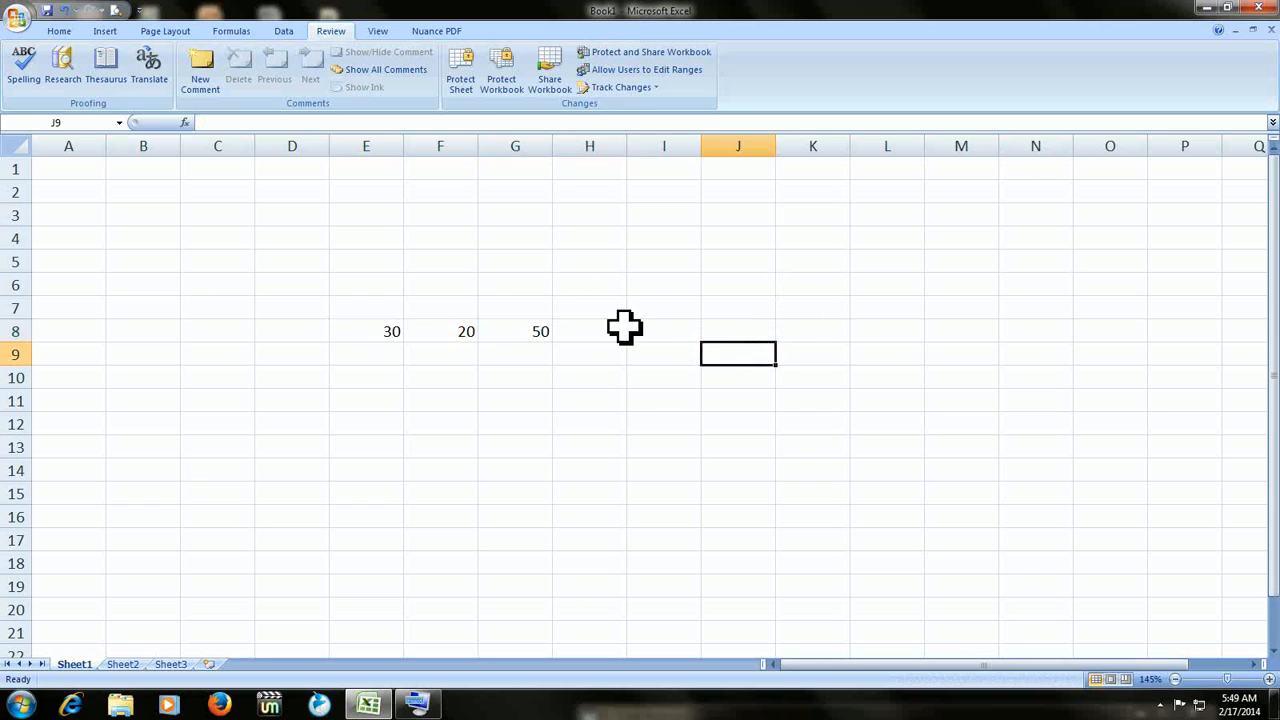
click(365, 331)
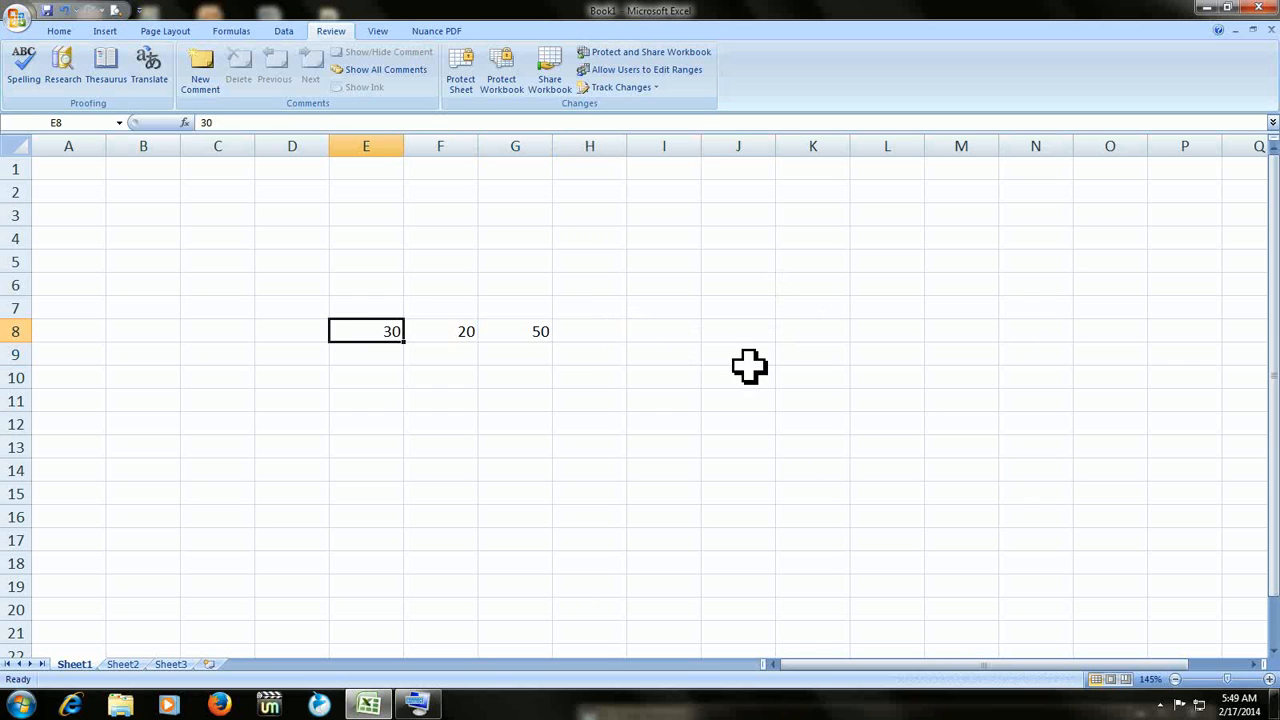
Step: Select E8:H8 and AutoSum the row so H8 shows 100
drag(365, 331, 589, 331)
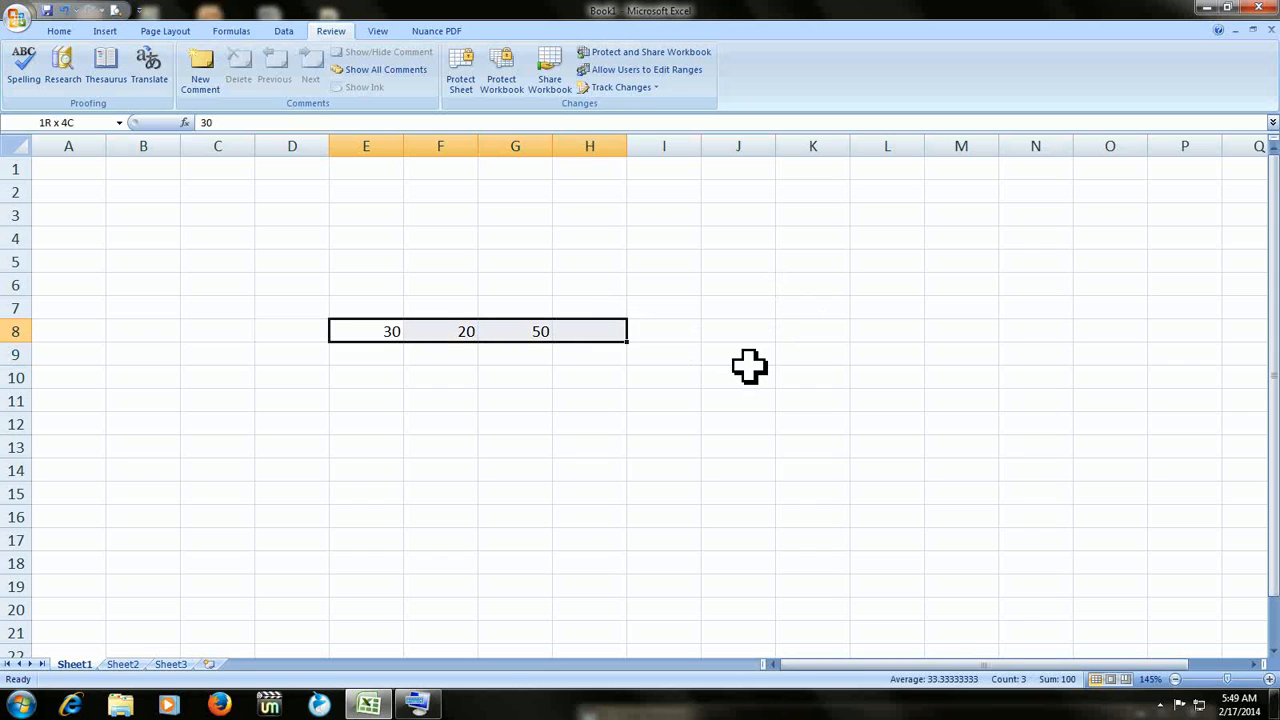
click(365, 331)
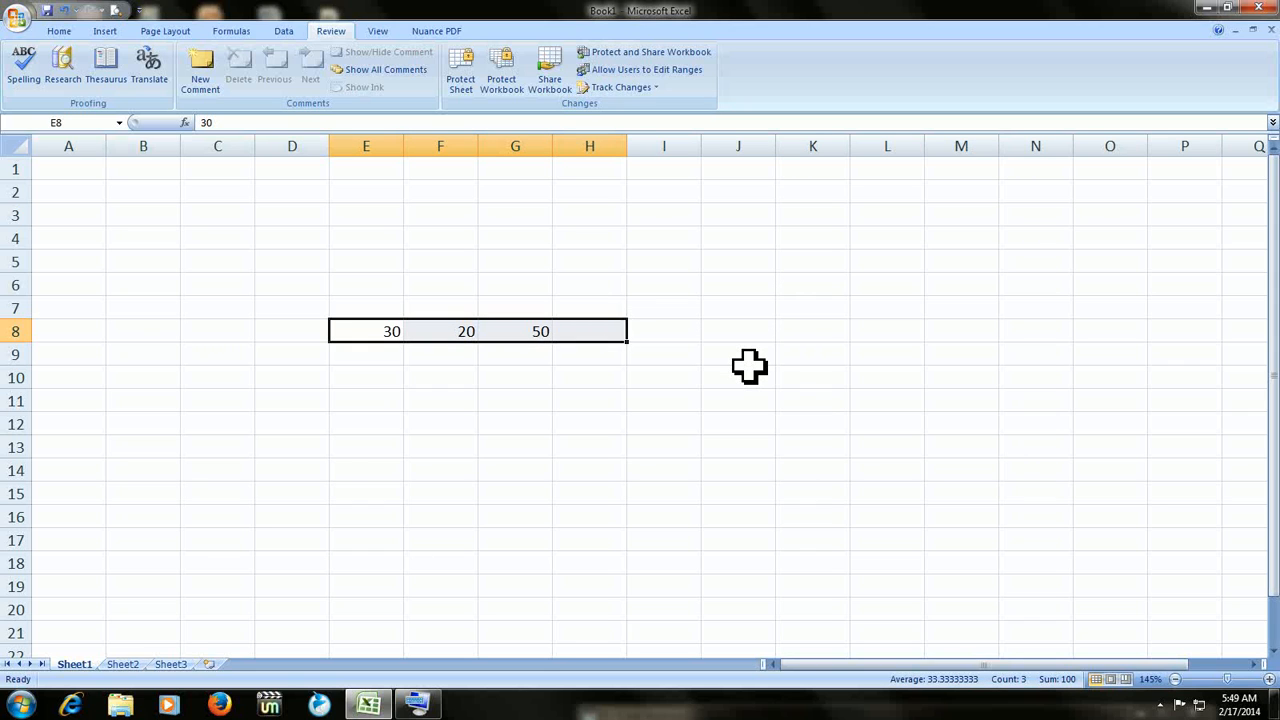
text(100)
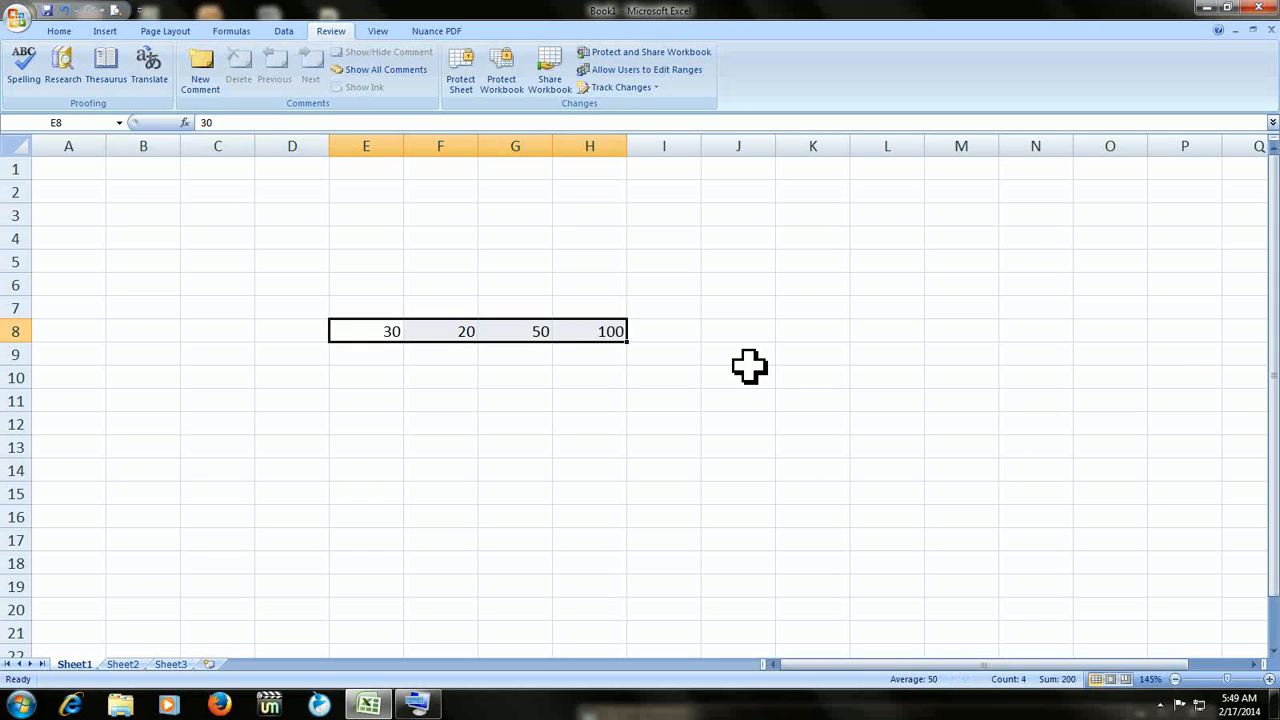
click(440, 331)
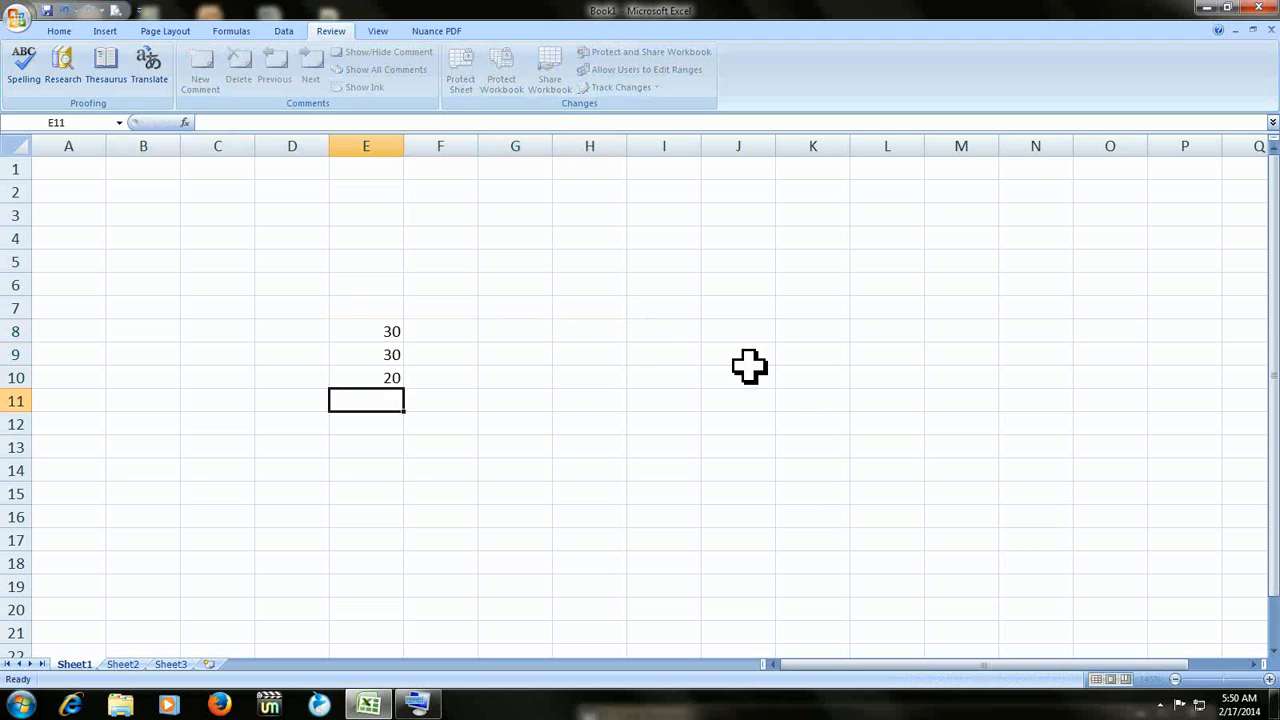
Step: Select the 30, 30, 20 column with E11, then click E11 below the data
drag(365, 400, 365, 331)
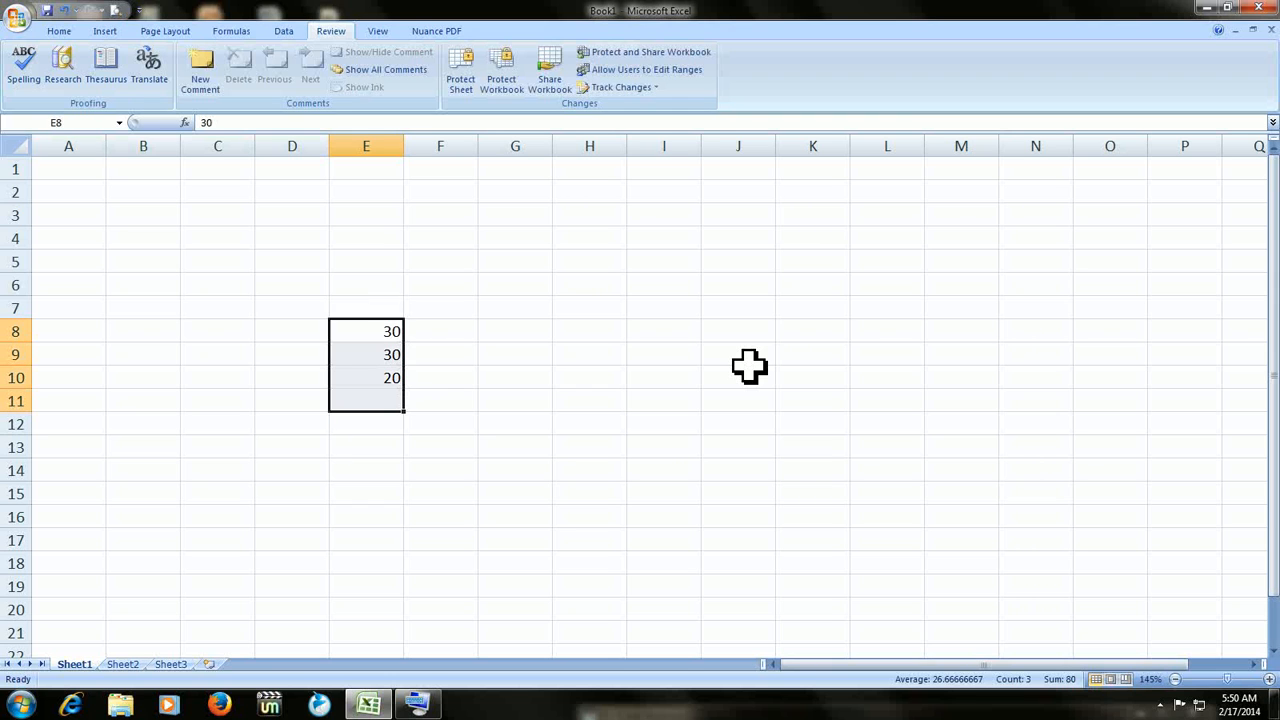
text(80)
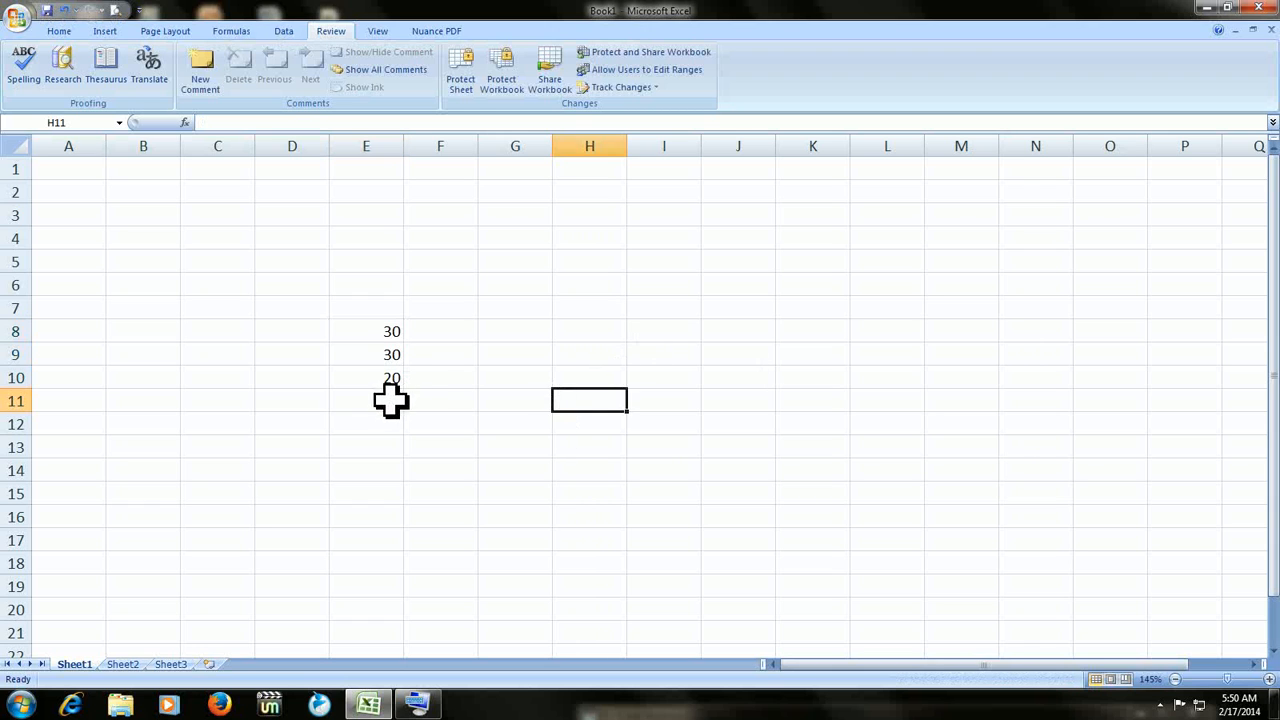
click(365, 400)
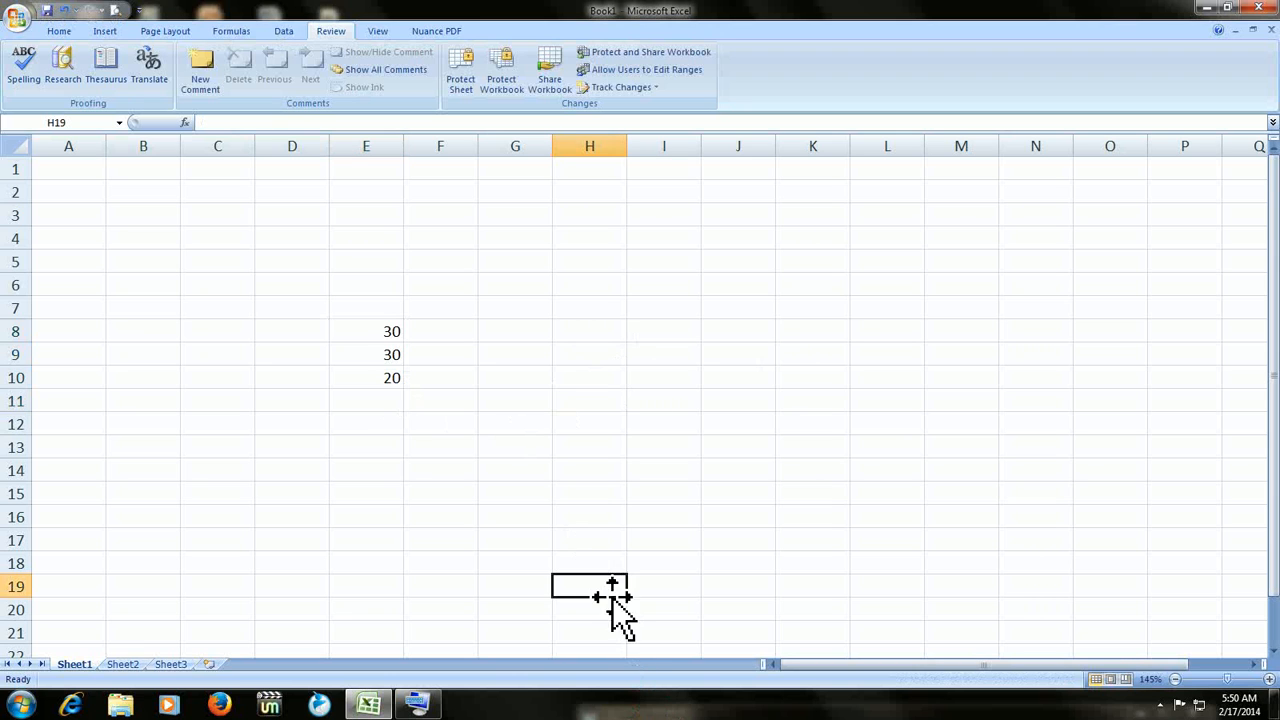
click(365, 400)
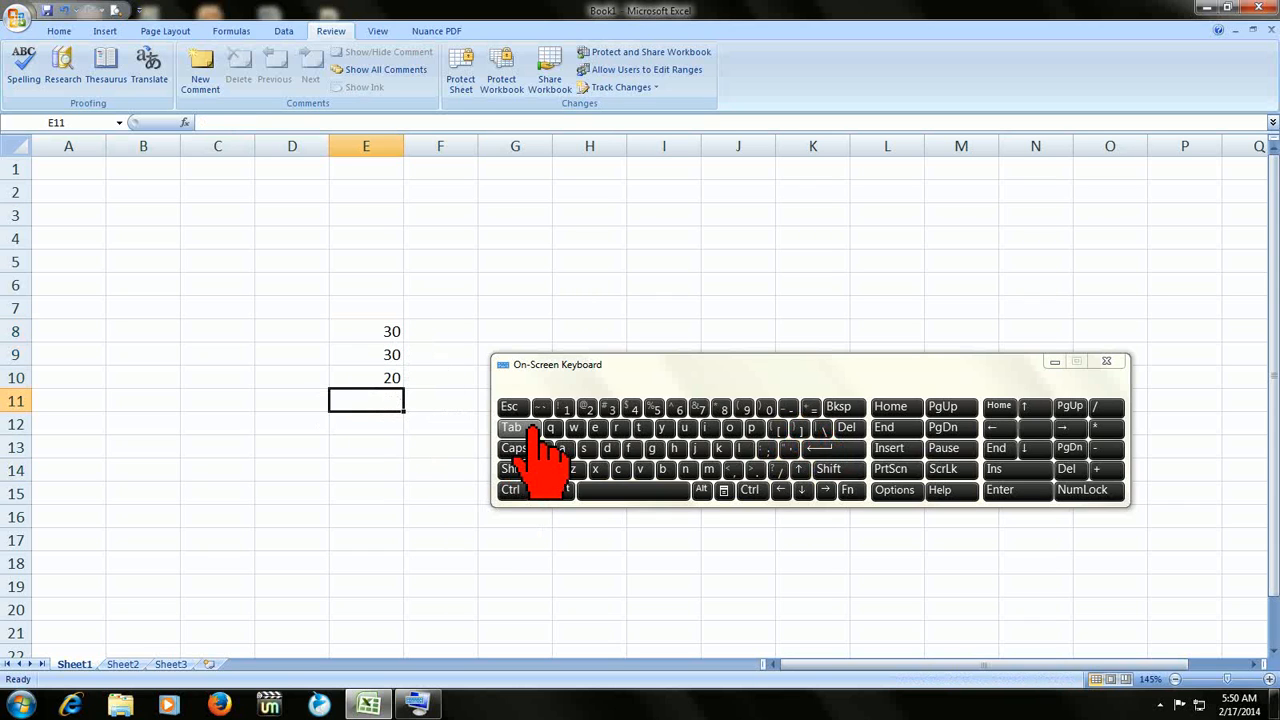
Step: AutoSum the column into E11 showing 80, and move the on-screen keyboard aside
drag(365, 331, 365, 400)
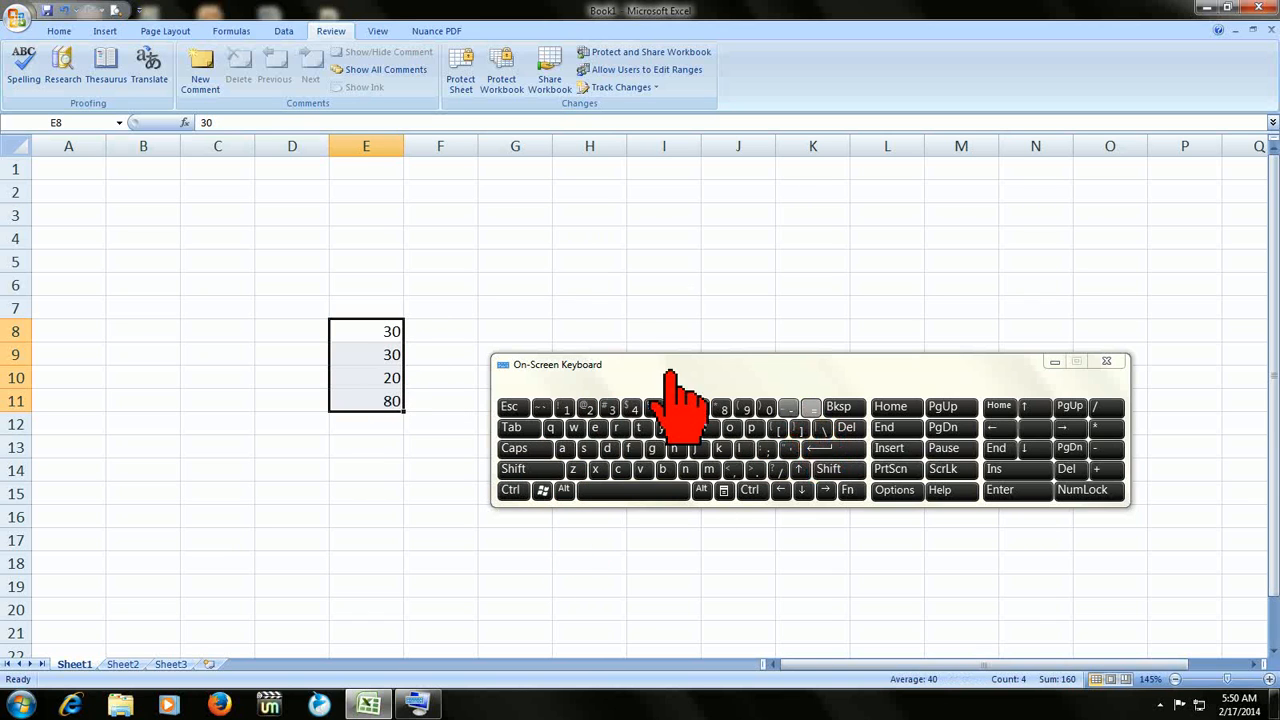
drag(557, 364, 532, 526)
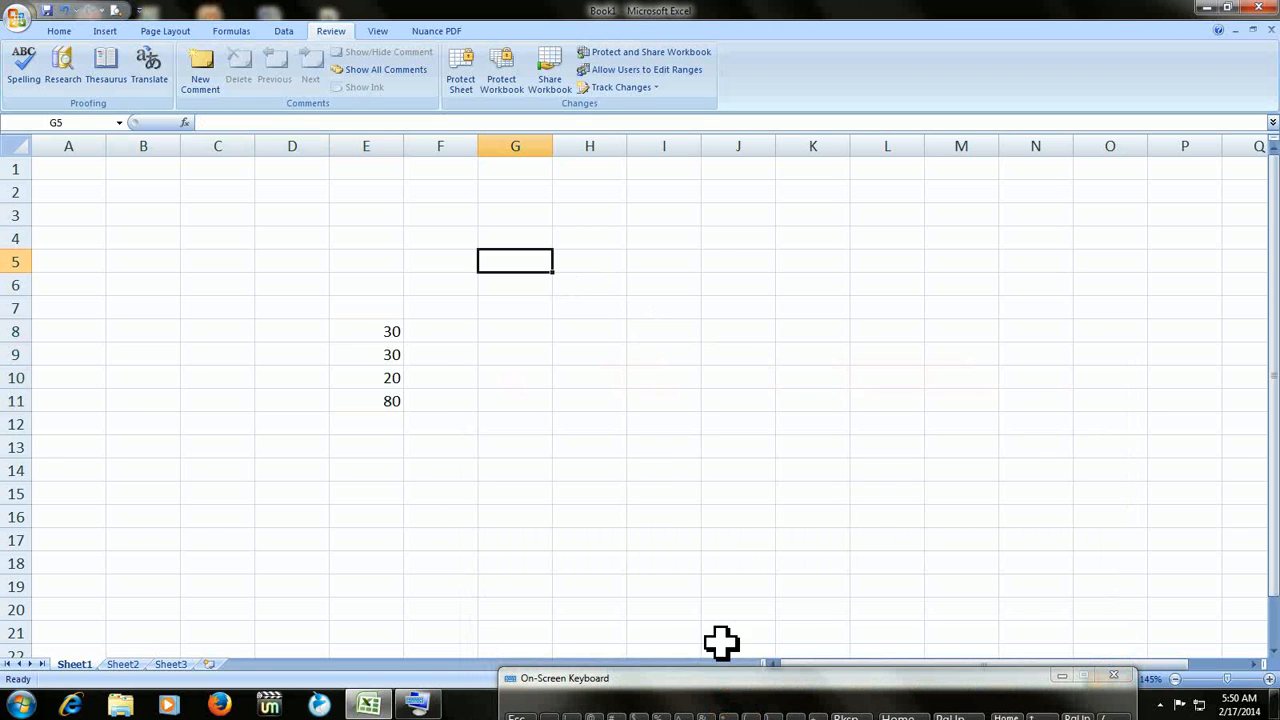
mouse_move(519, 413)
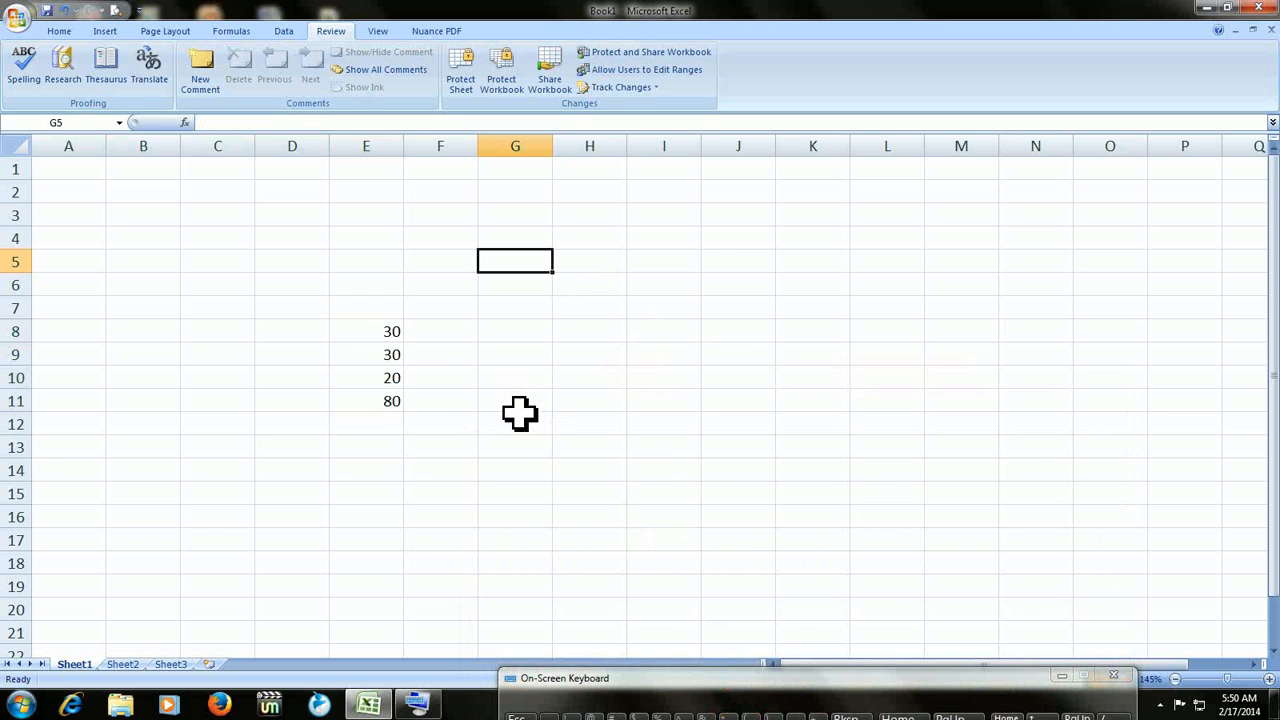